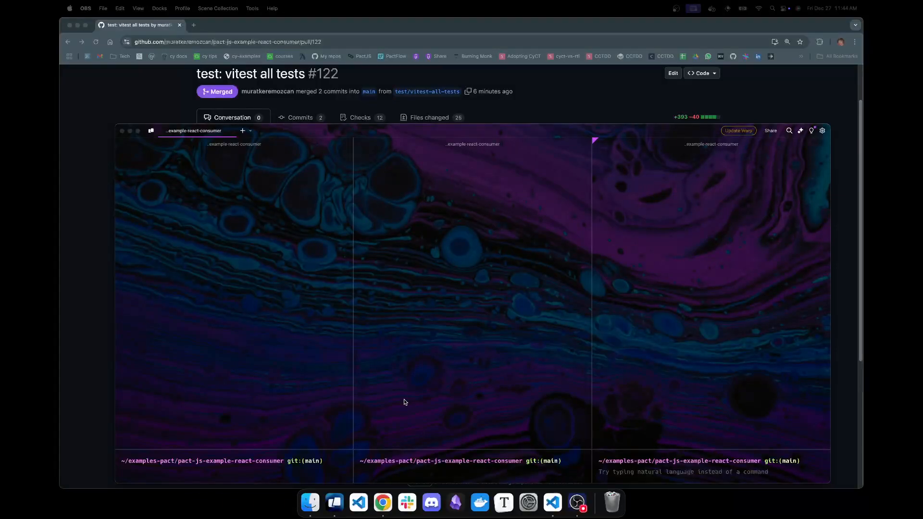
mouse_move(300, 424)
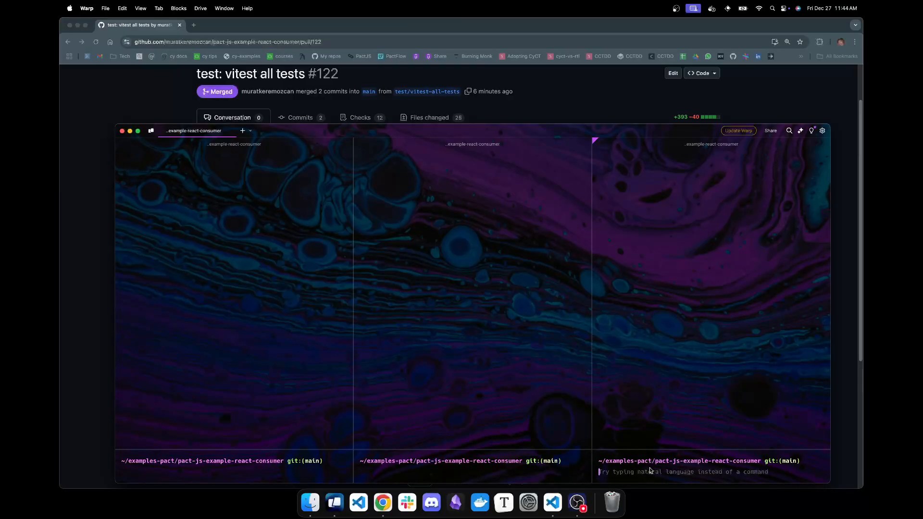
Step: Open the project with windsurf . and launch Cypress locally via nr y:run-local
text(windsurf .)
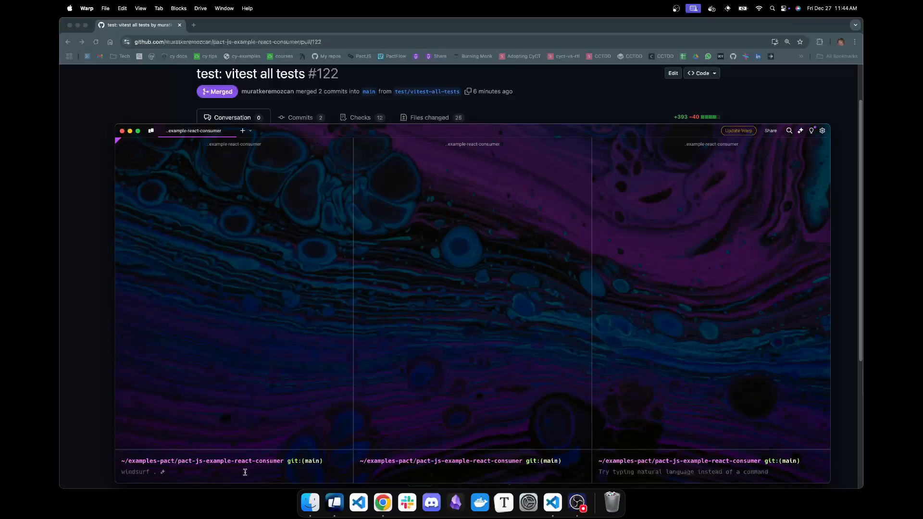
text(nr y:run-local)
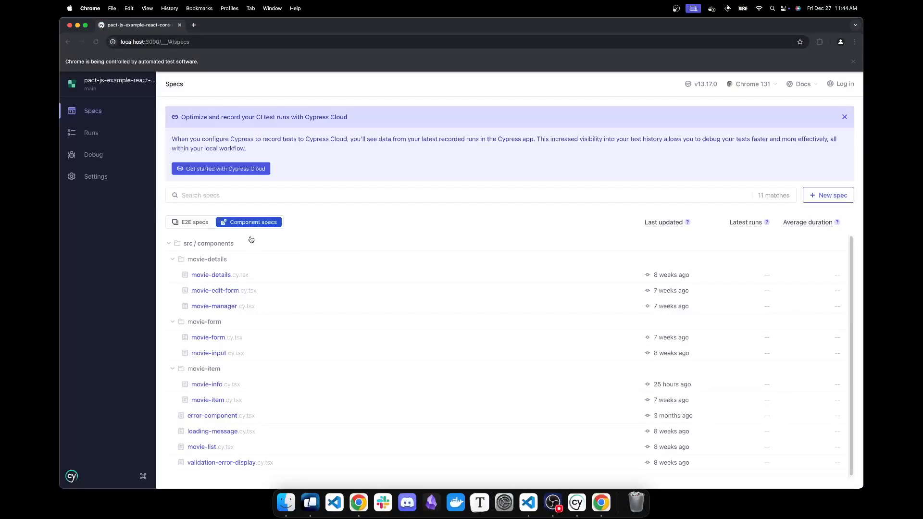
Step: Run the movie-details and movie-edit-form specs and inspect the movie name field's markup
click(211, 275)
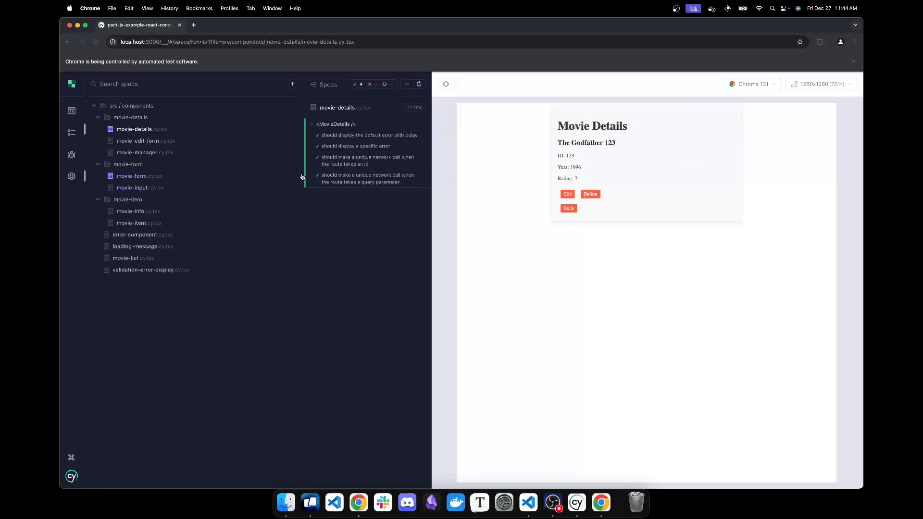
click(137, 141)
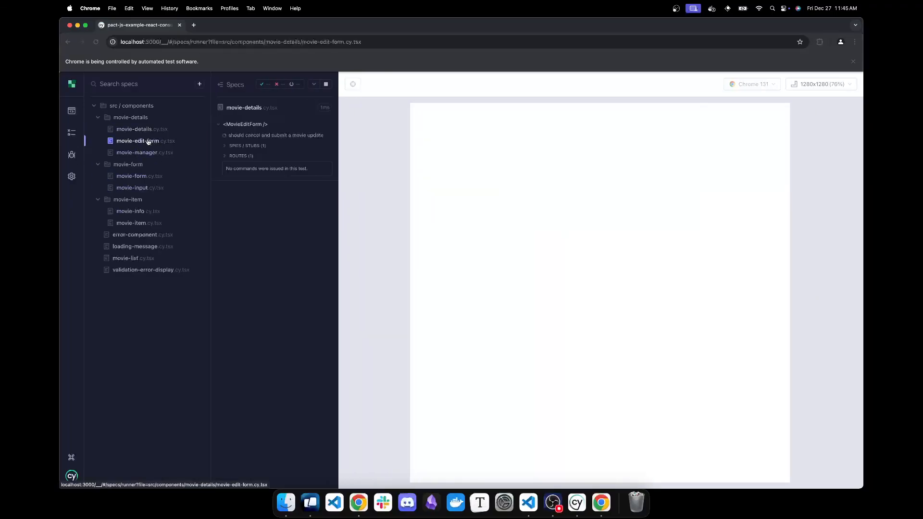
right_click(442, 133)
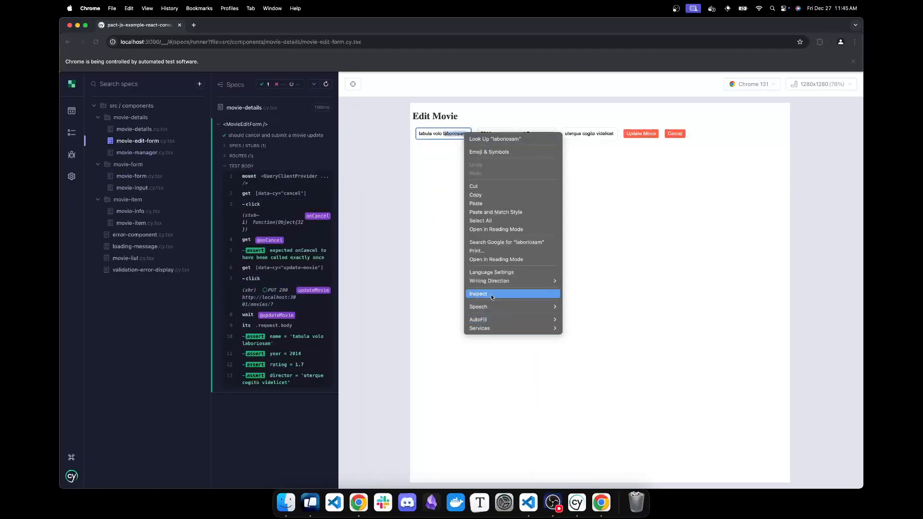
click(478, 293)
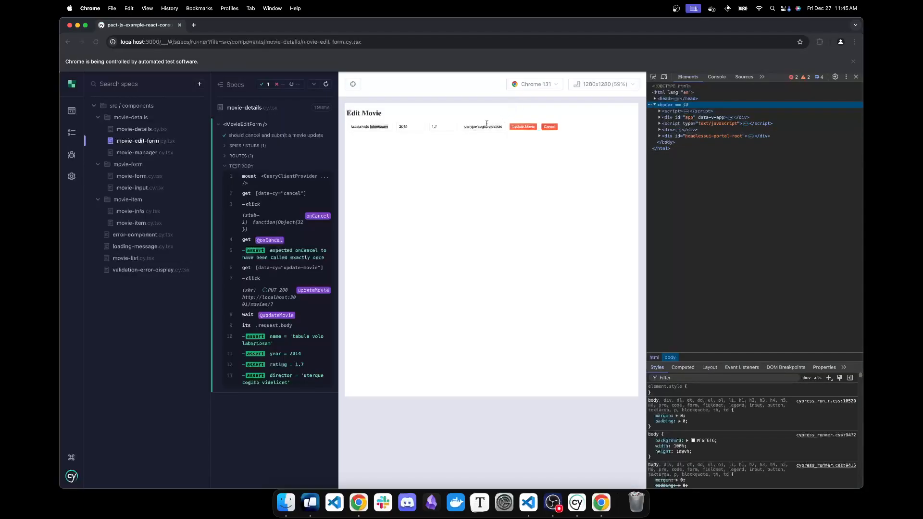
Step: Inspect the director field's markup, then run the error-component spec
right_click(487, 123)
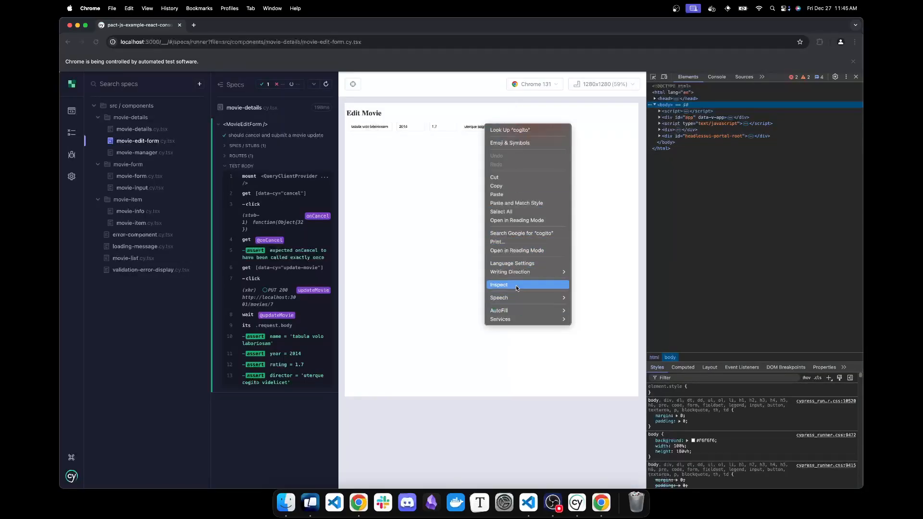
click(498, 284)
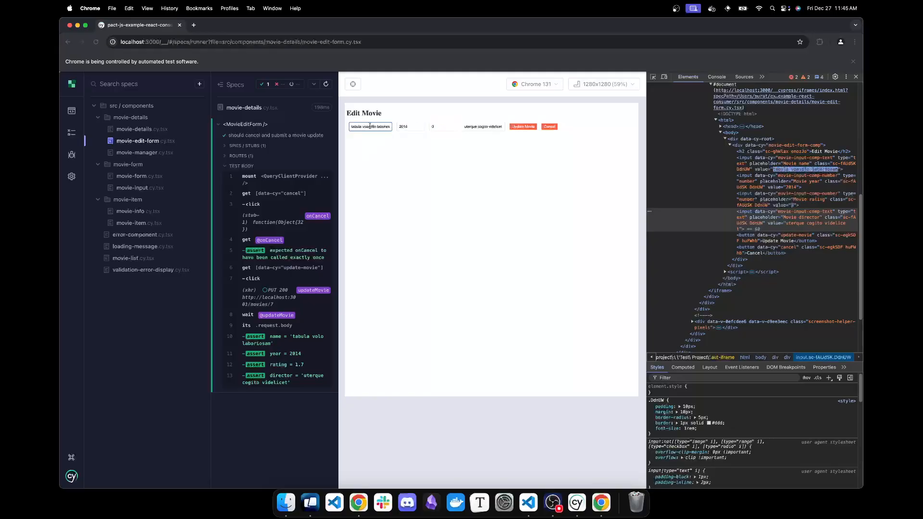
click(800, 42)
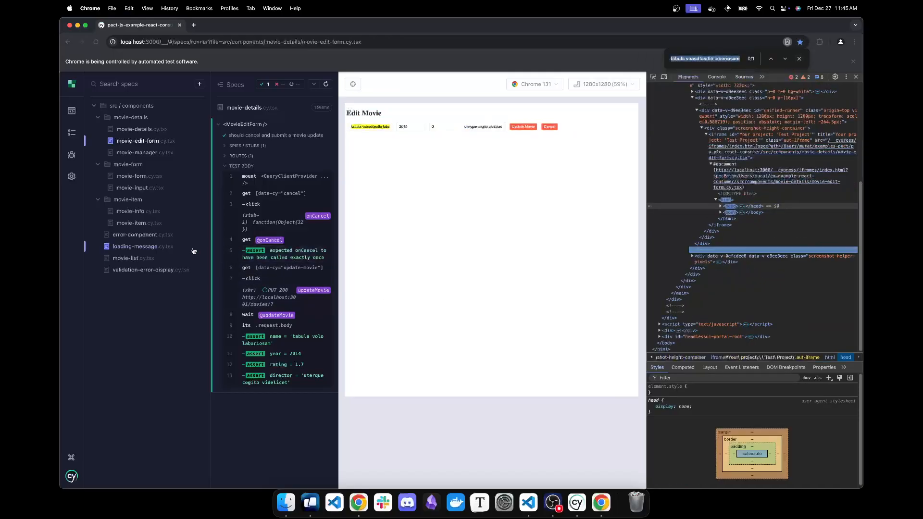
click(136, 234)
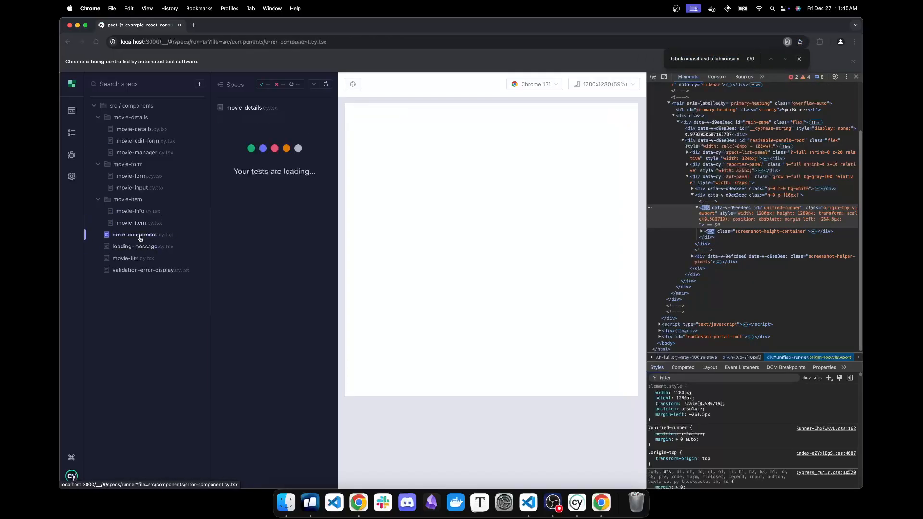
click(150, 269)
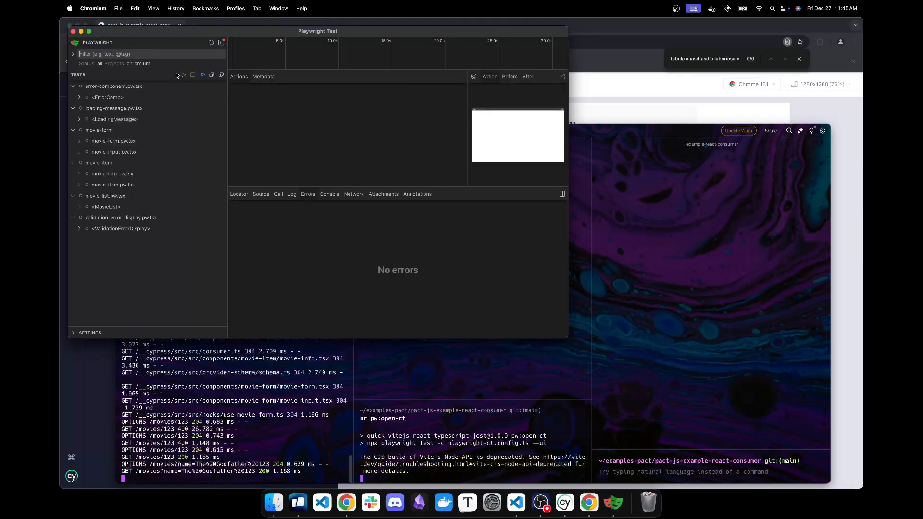
Step: Run all Playwright component tests and view the MovieList error-case and verify-and-delete traces
click(183, 75)
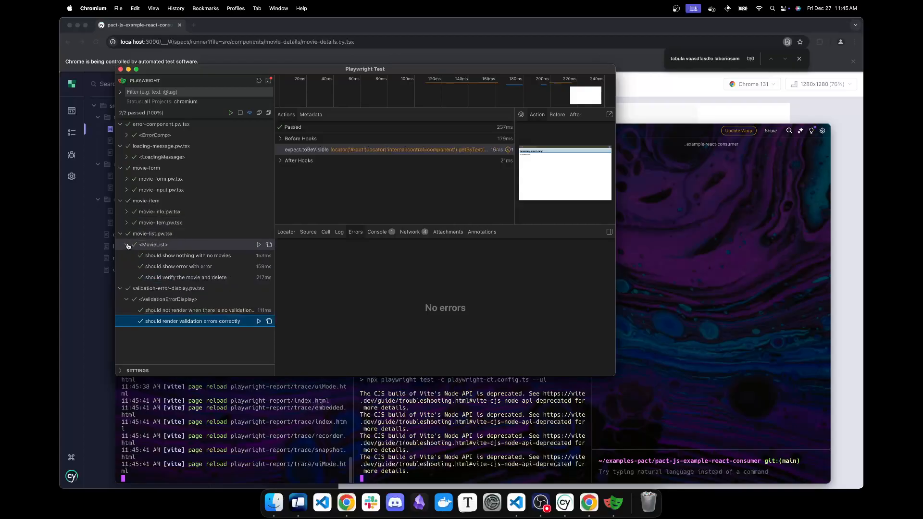
click(177, 266)
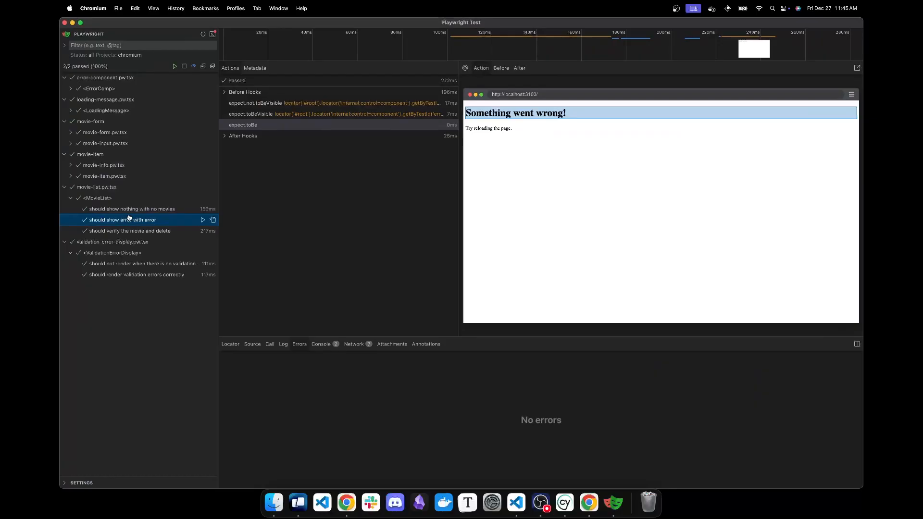
click(128, 231)
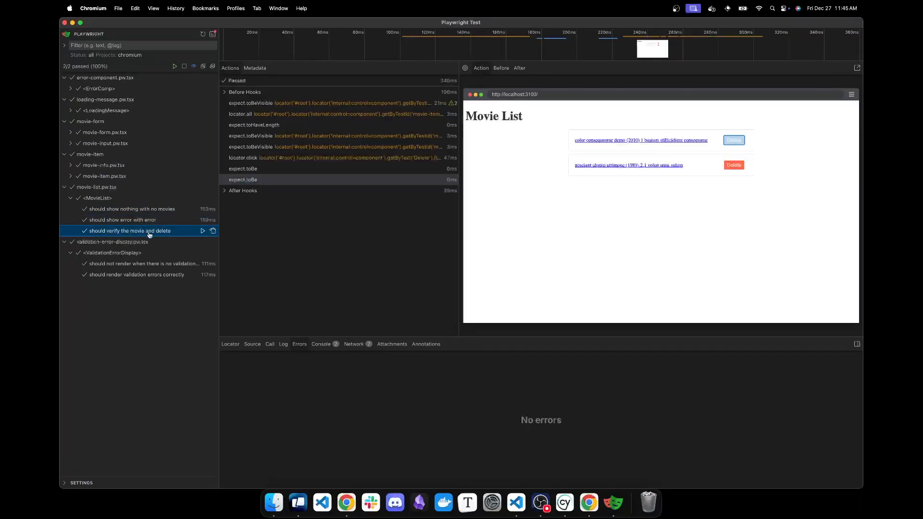
Step: Review the movie-info, MovieItem and movie-input tests, then switch to the Warp terminal
click(136, 275)
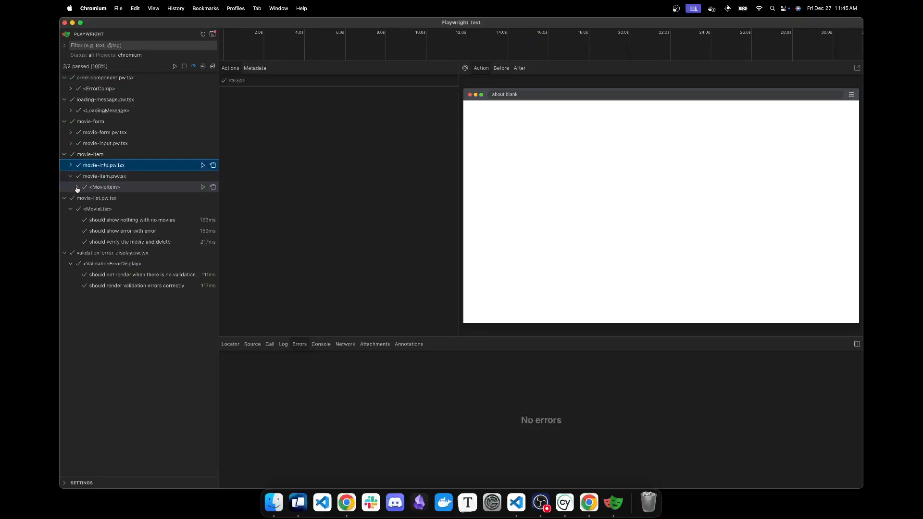
click(136, 198)
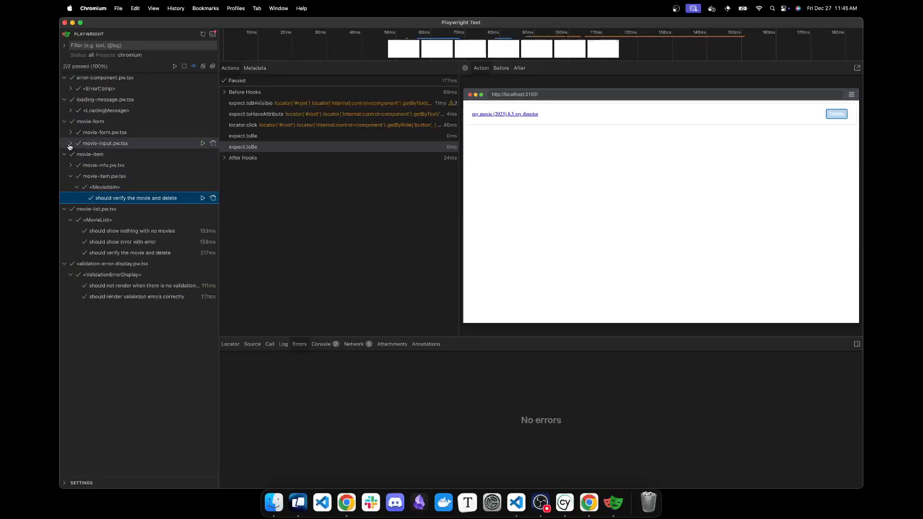
click(70, 143)
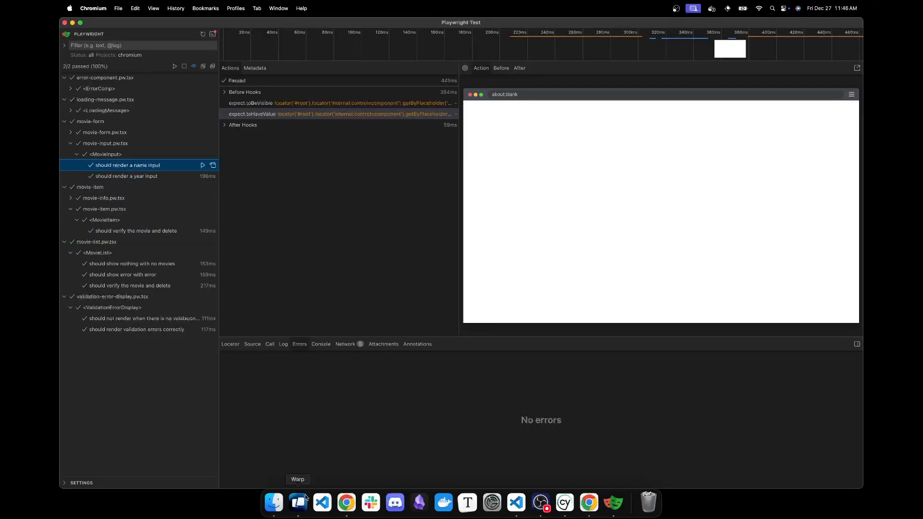
click(297, 503)
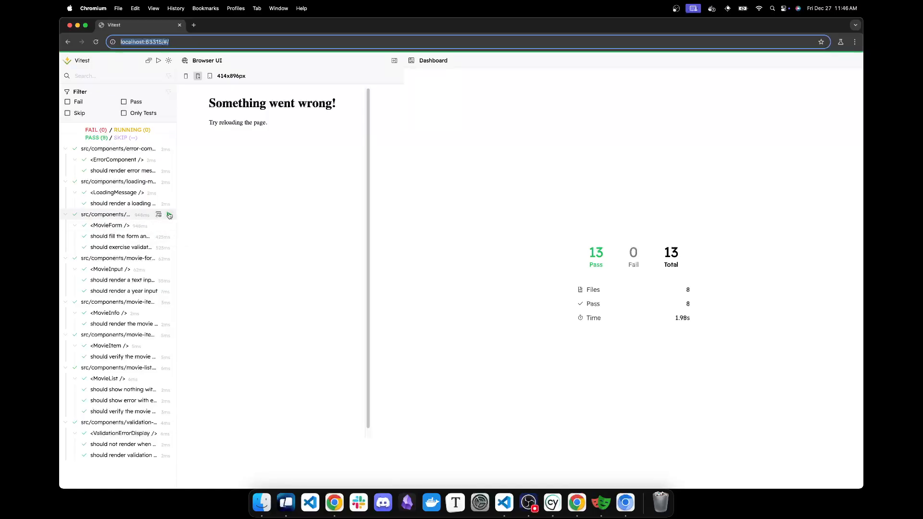
Step: Open the movie-info test report, inspect its rendered page and view the MovieItem test details
click(117, 214)
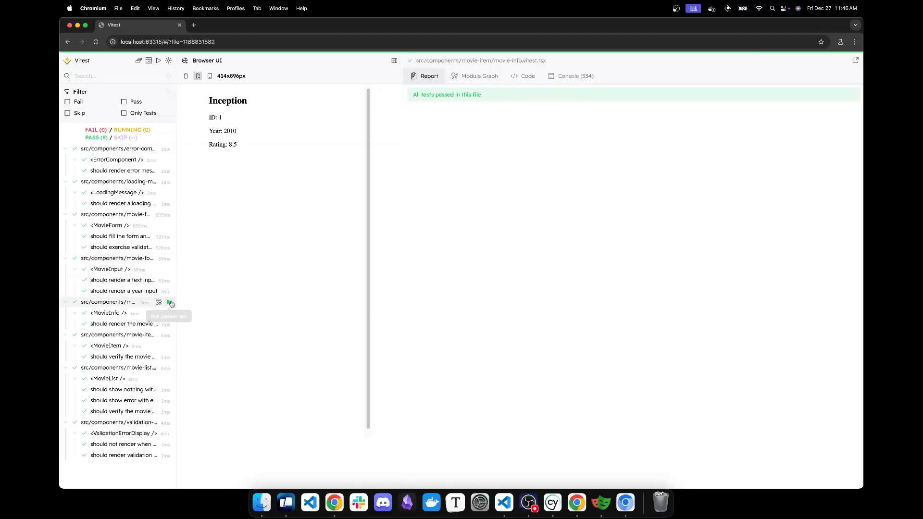
right_click(228, 131)
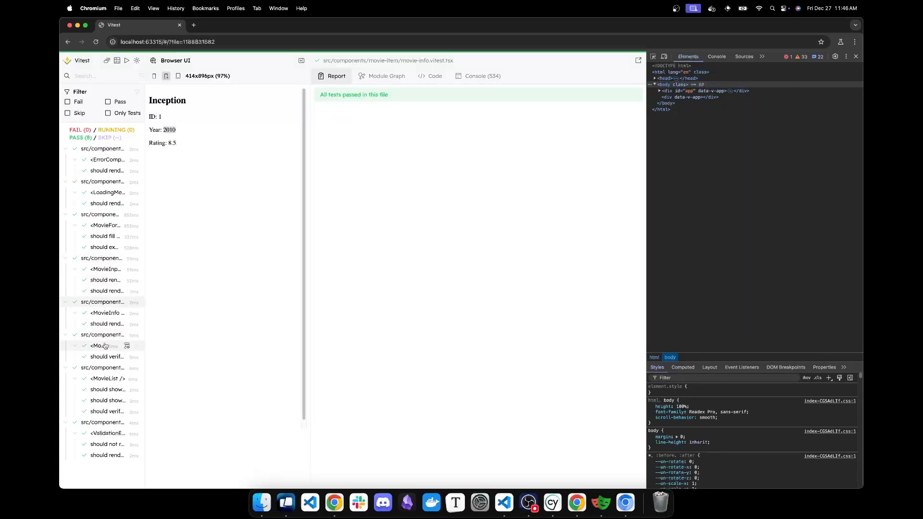
click(103, 336)
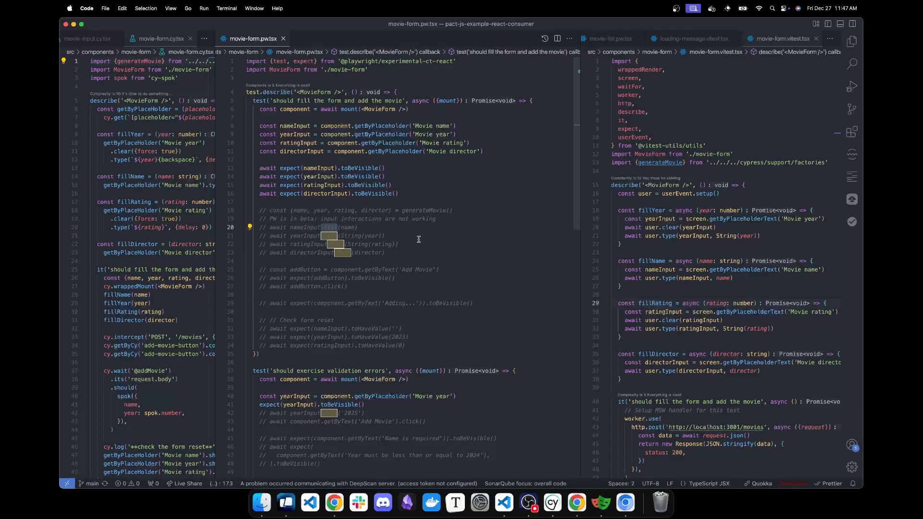
Step: Scroll the movie-form specs and search for the 'PW is in beta' input interactions comment
scroll(down, 3)
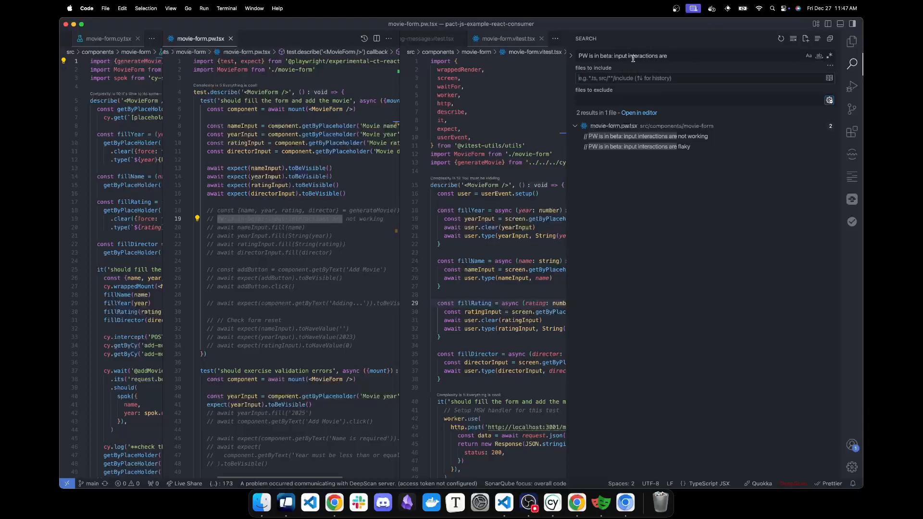
click(633, 55)
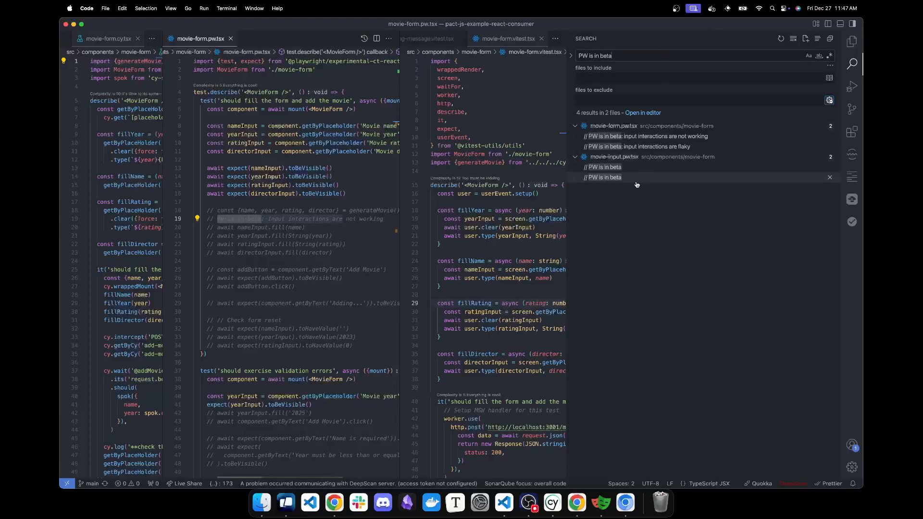
Step: Open the movie-input.pw.tsx beta comment, read the commented-out fill calls and return to it
click(604, 167)
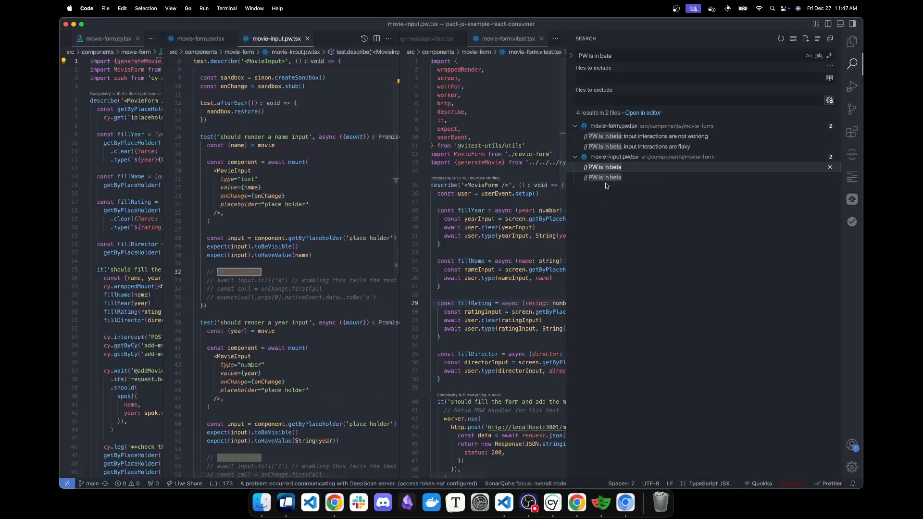
scroll(down, 3)
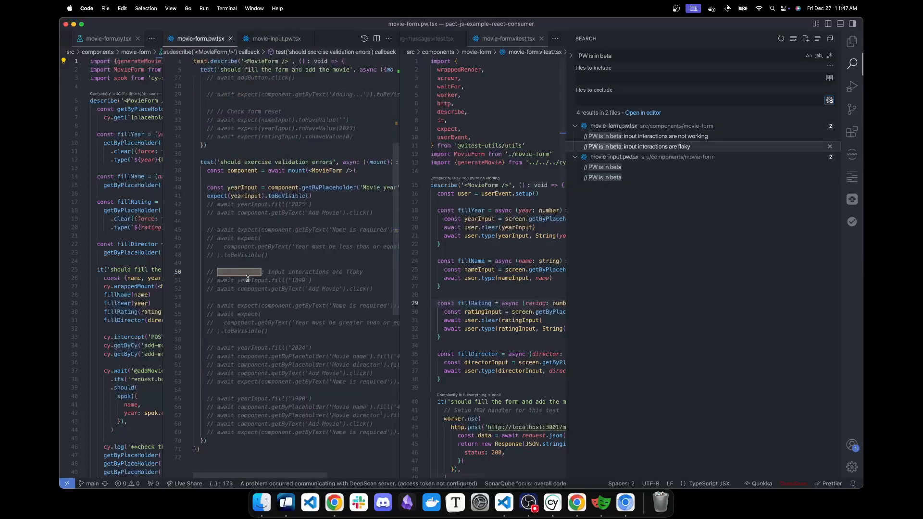
click(272, 39)
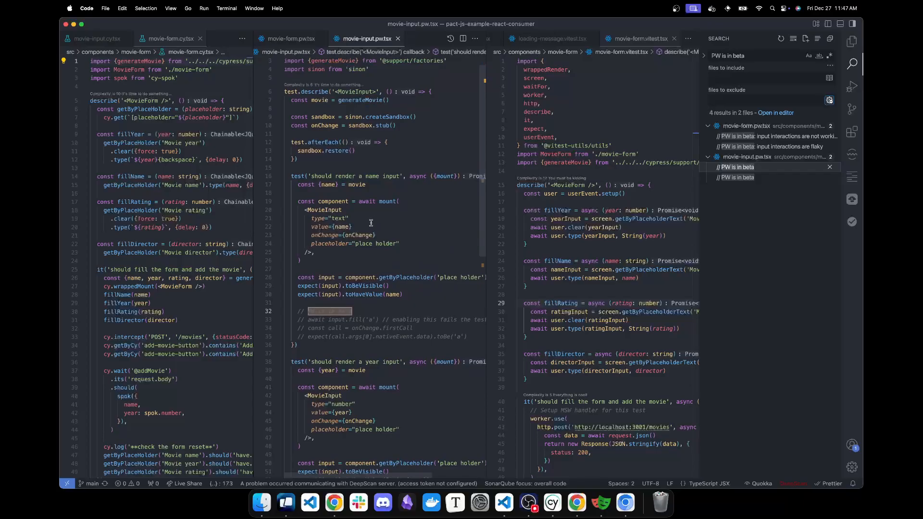
Step: Show movie-form.cy.tsx beside the Vitest spec and scroll to its validation-errors test
click(286, 38)
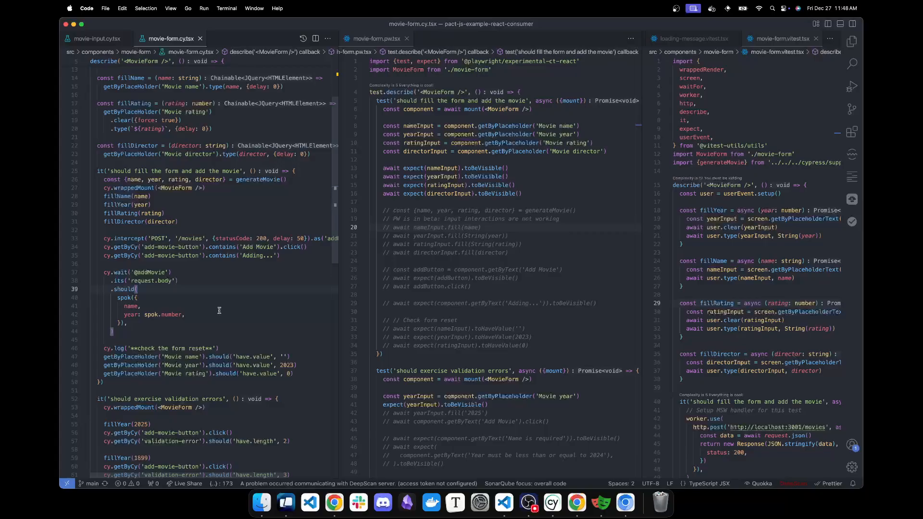
scroll(down, 3)
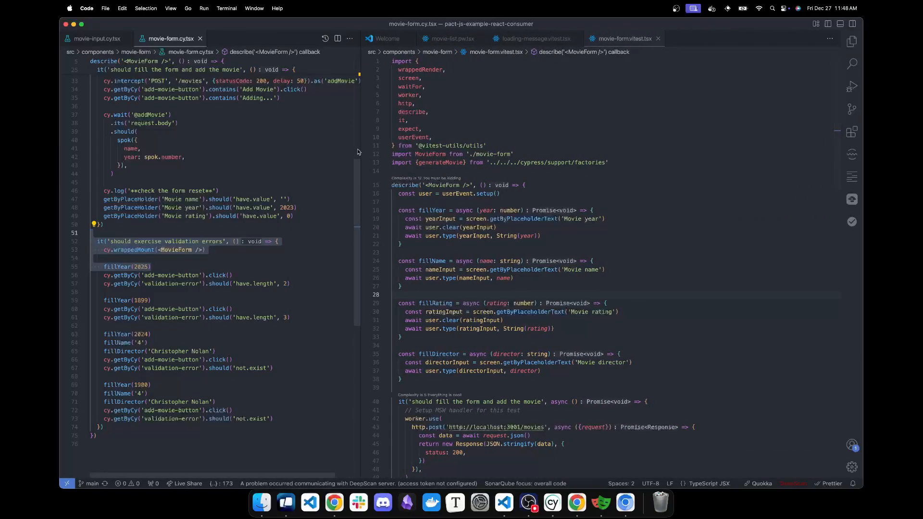
Step: Scroll through vitest-utils/utils.tsx to its AllTheProviders wrapper
scroll(down, 3)
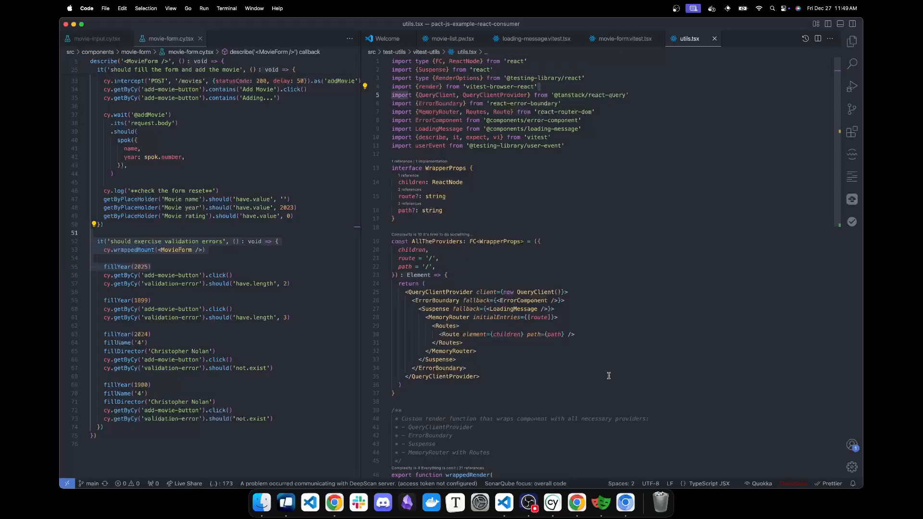
Step: Scroll utils.tsx down to the wrappedRender helper, then close the utils.tsx tab
scroll(down, 3)
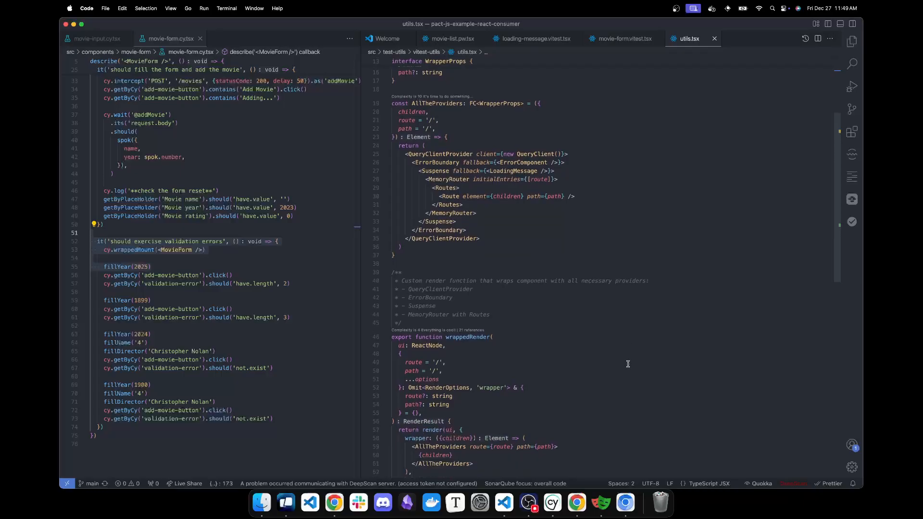
scroll(down, 3)
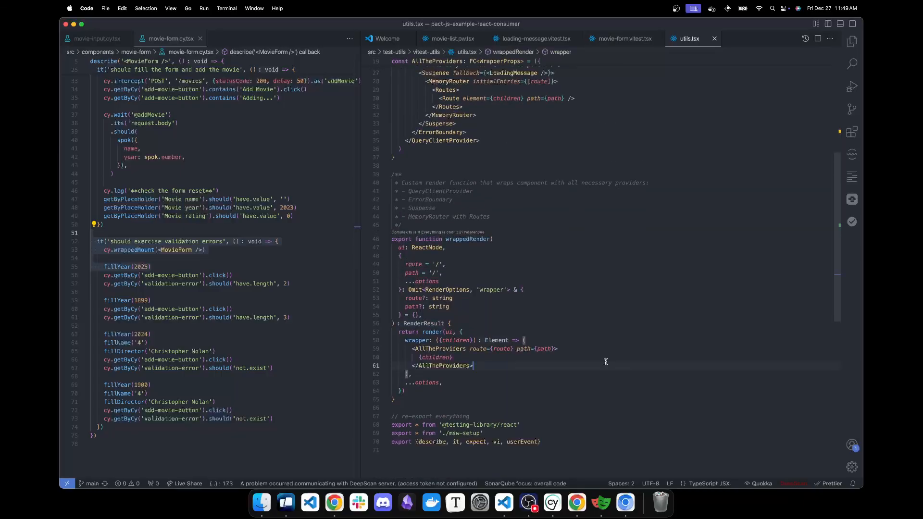
click(620, 39)
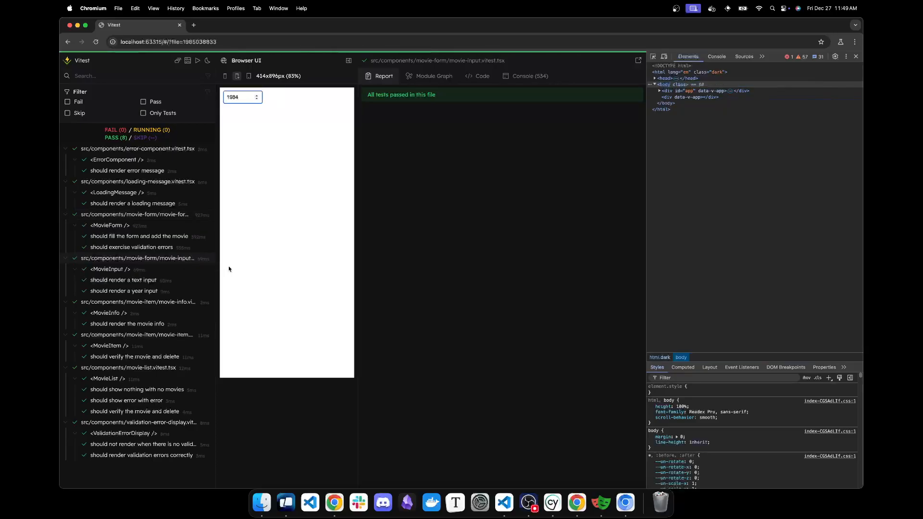
mouse_move(334, 503)
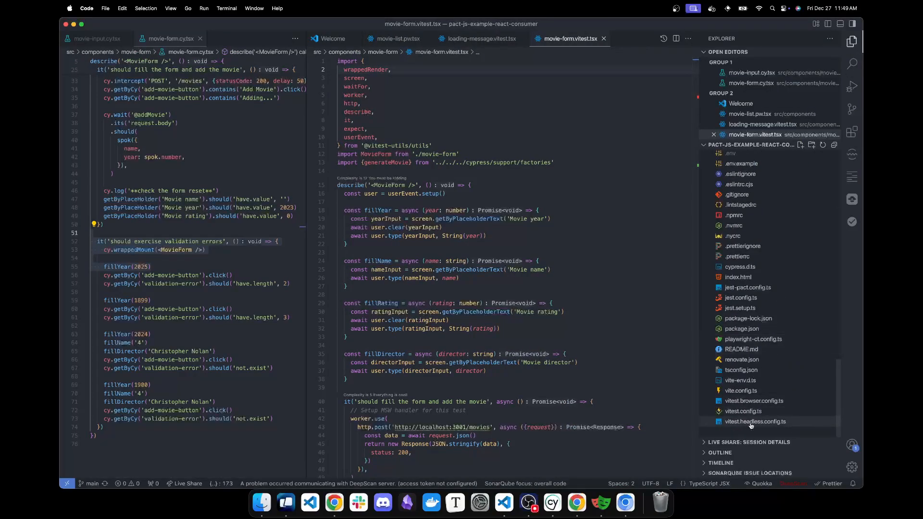
mouse_move(755, 422)
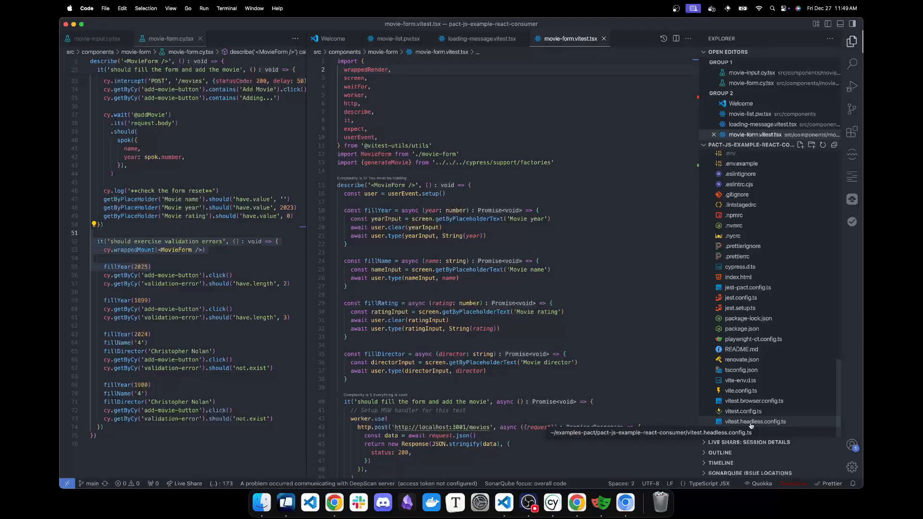
mouse_move(768, 400)
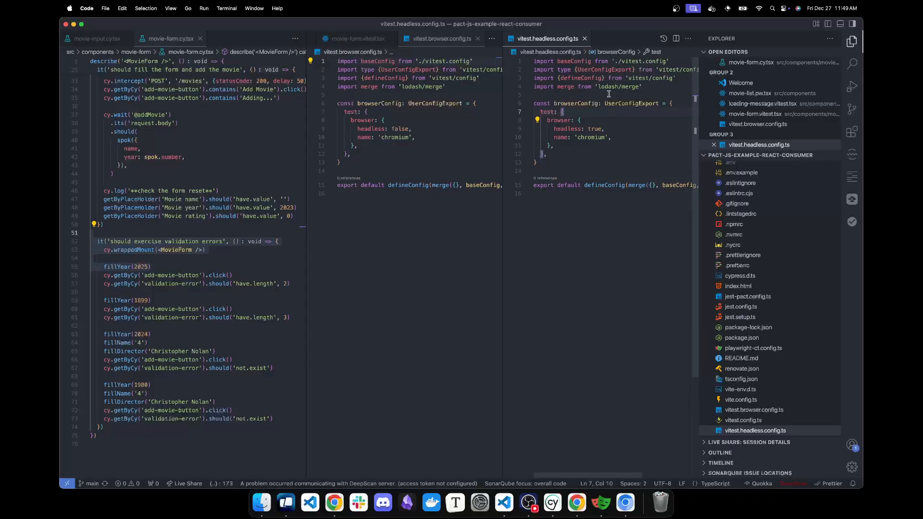
Step: Drag vitest.headless.config.ts beside the browser config to compare them side by side
drag(742, 420, 306, 337)
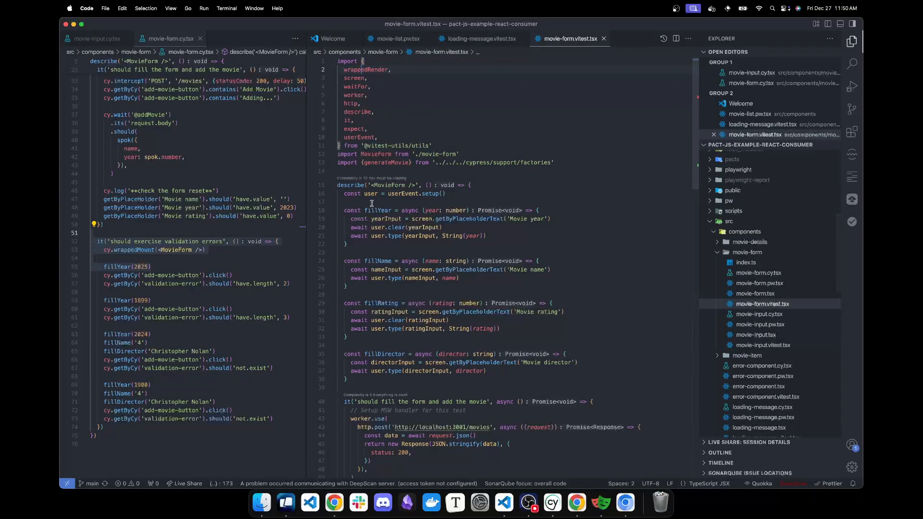
Step: Scroll the Vitest movie-form spec to its worker.use MSW handler and focus the editor
scroll(down, 3)
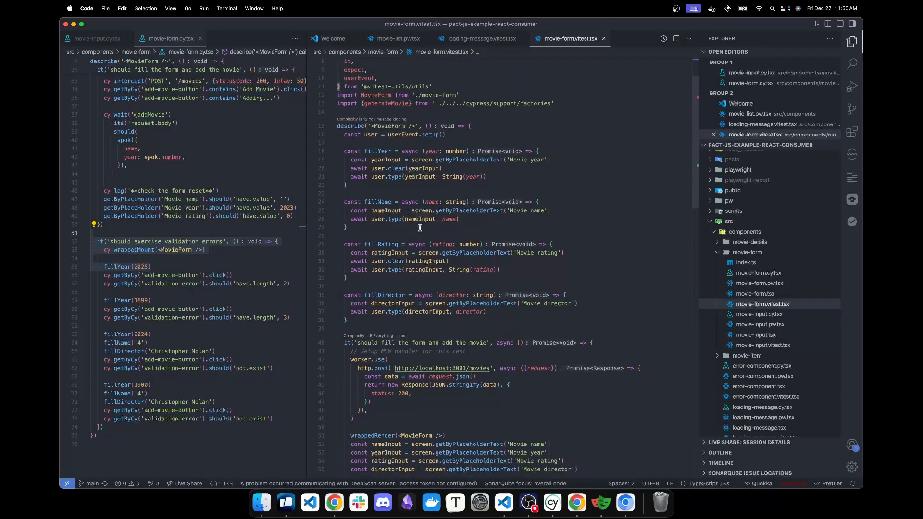
scroll(down, 3)
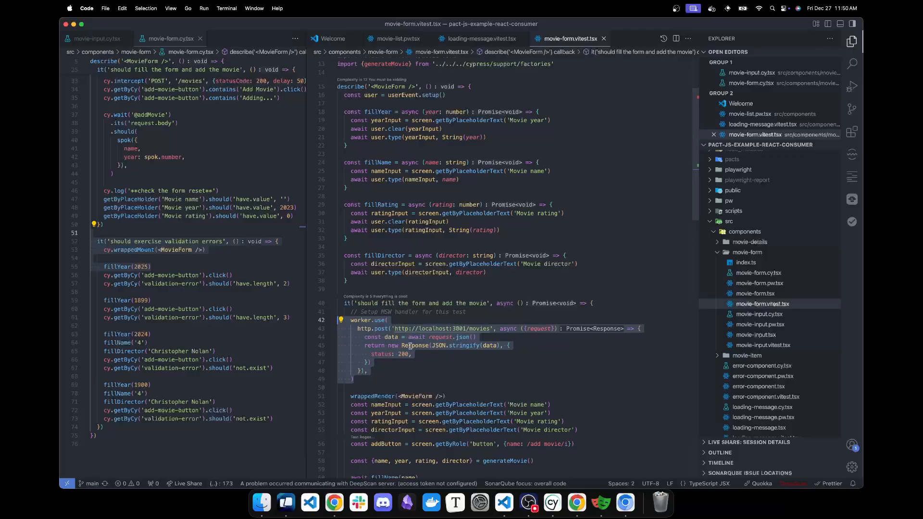
scroll(down, 3)
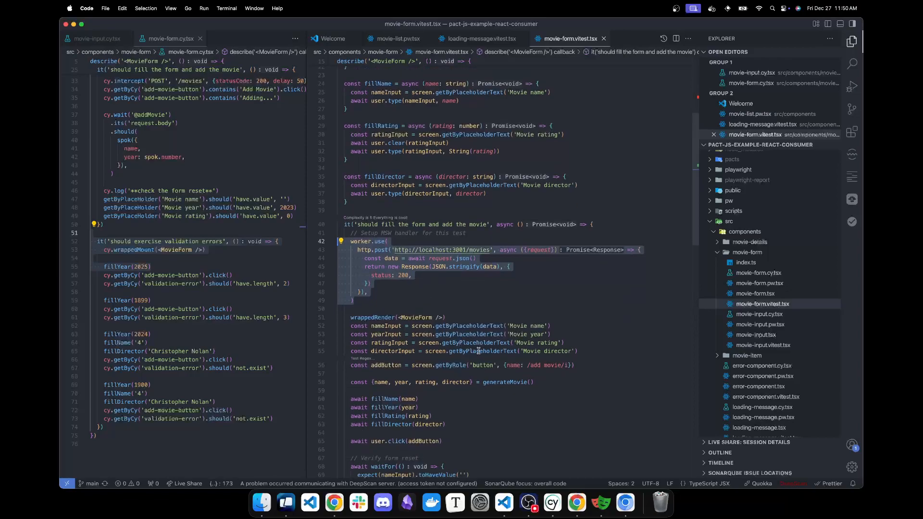
scroll(down, 3)
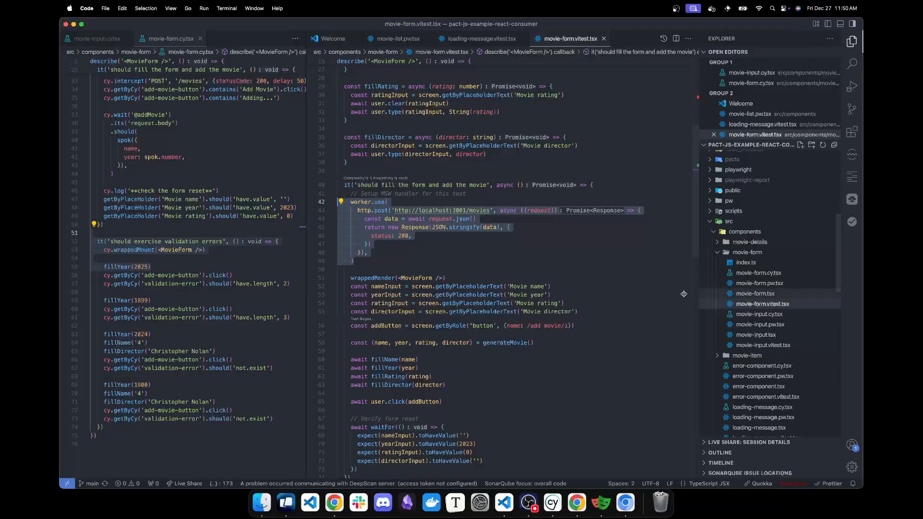
click(852, 63)
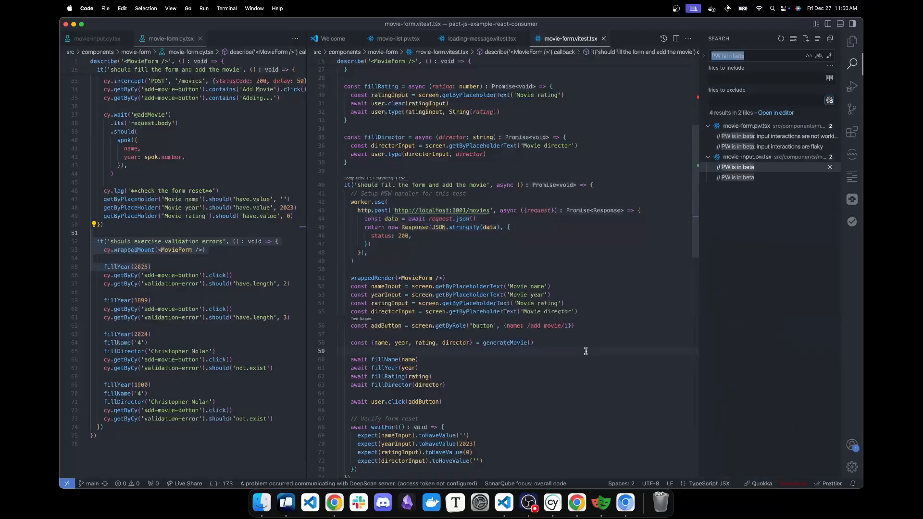
Step: Search the workspace for 'for await' and open the Playwright movie-list spec result
text(for await)
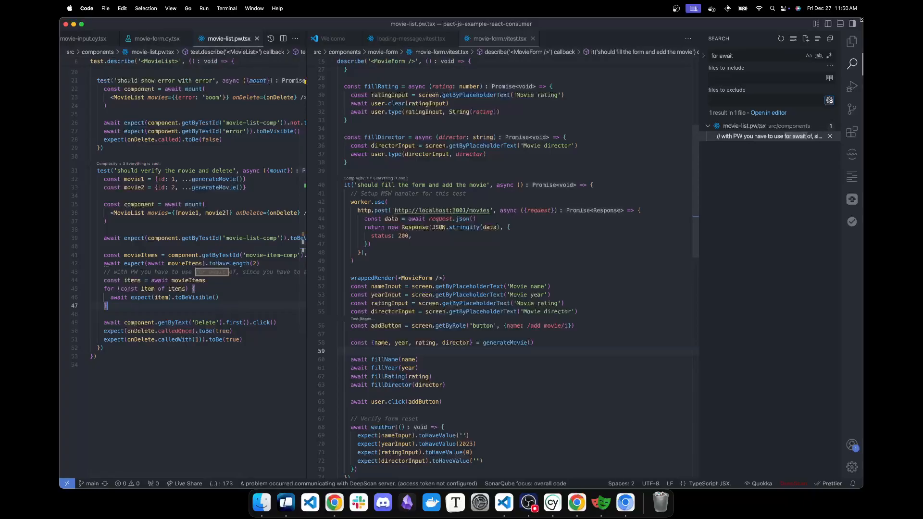
click(852, 40)
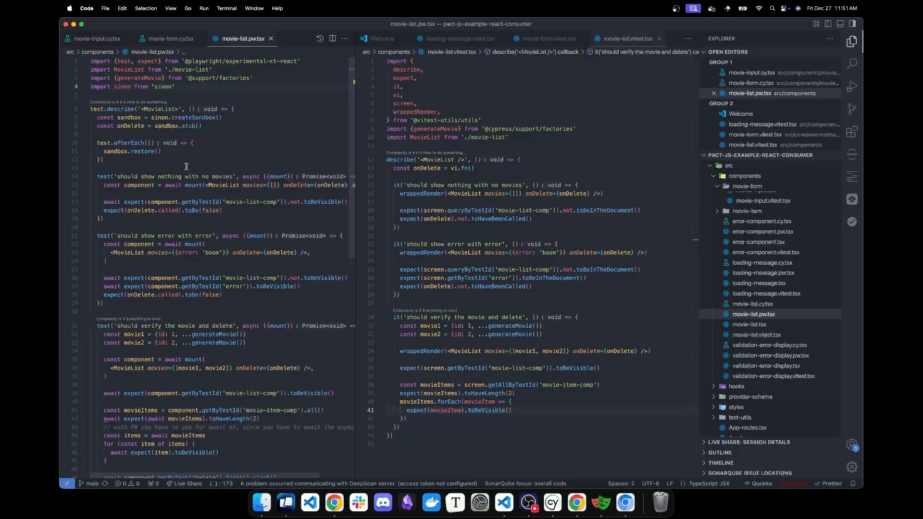
mouse_move(139, 121)
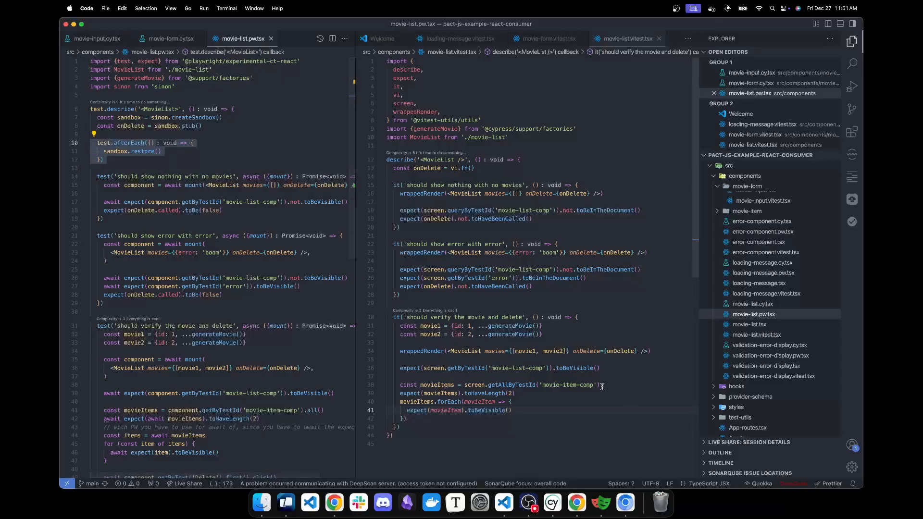
scroll(down, 3)
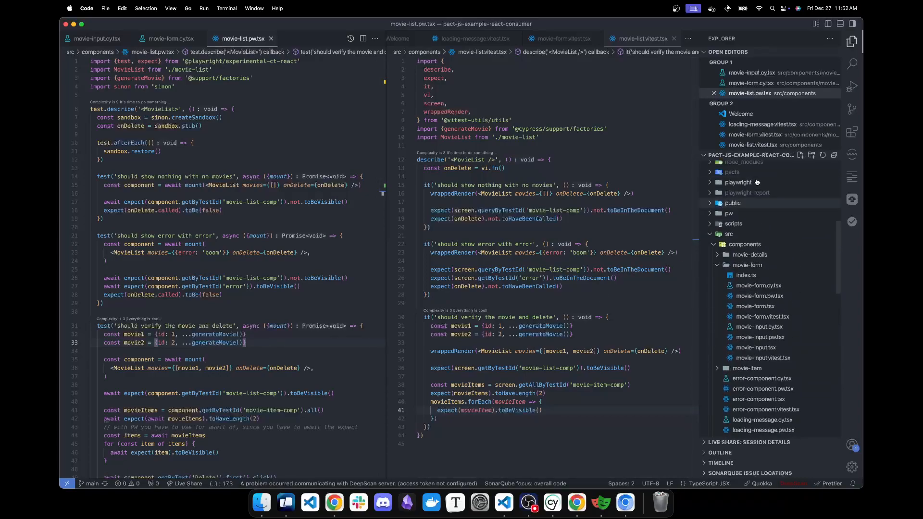
mouse_move(739, 181)
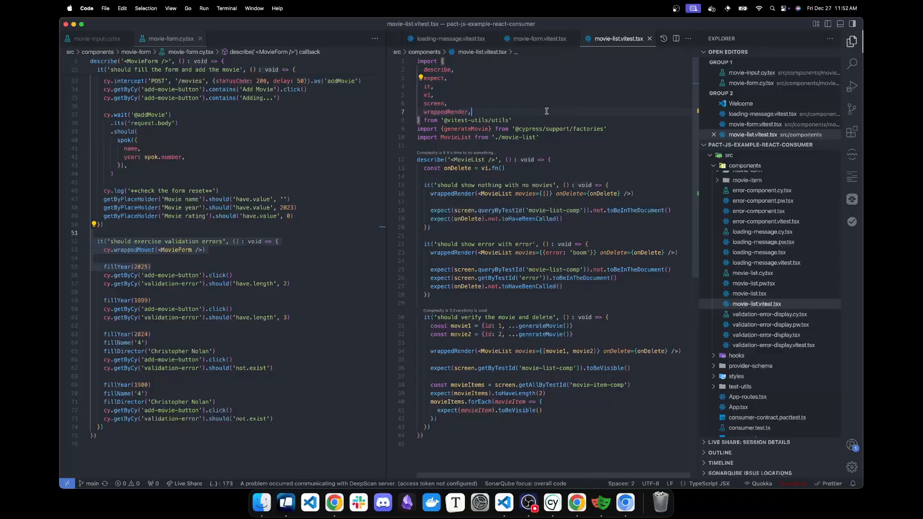
Step: Highlight the wrappedRender import, then bring the Vitest UI with all passing tests forward
double_click(434, 103)
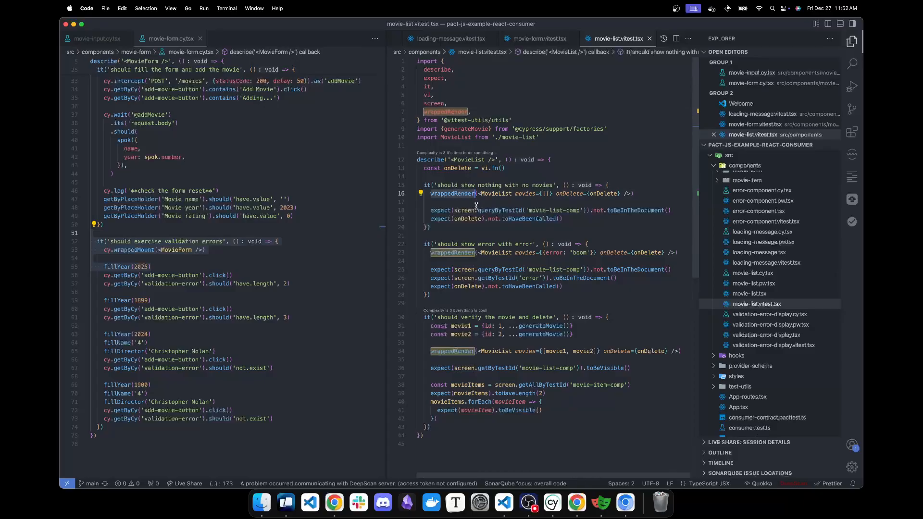
click(333, 502)
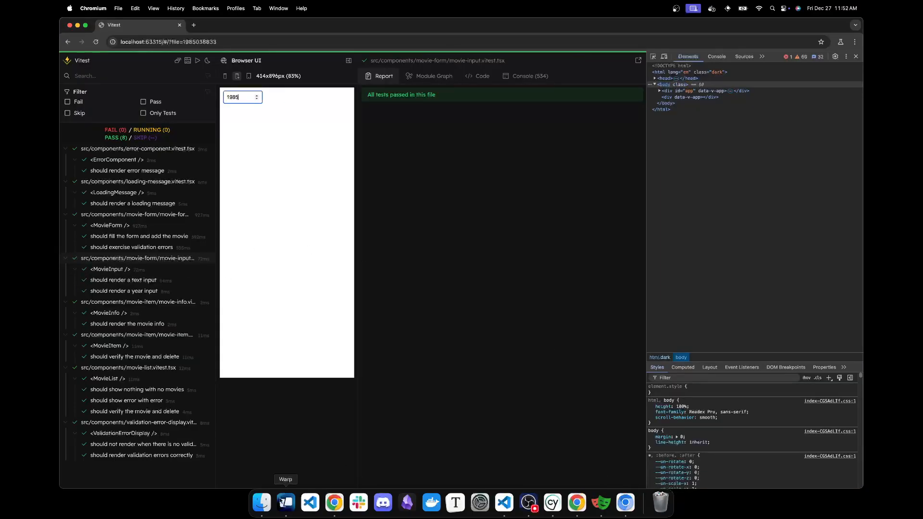
Step: Bring Warp forward to show the local Cypress and Vitest run outputs side by side
click(285, 503)
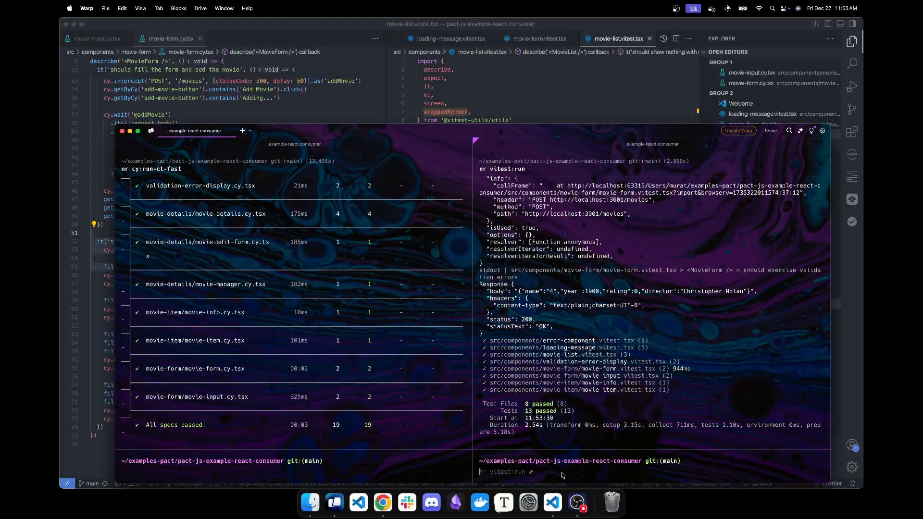
mouse_move(383, 502)
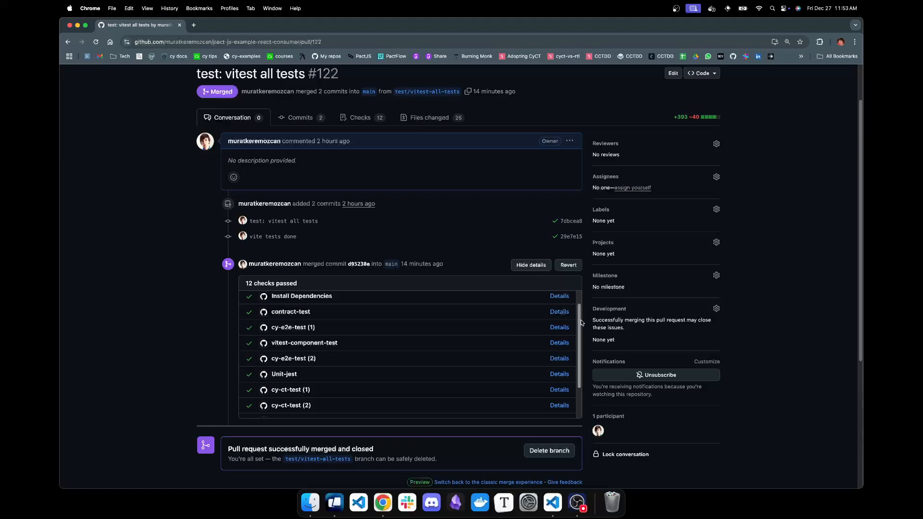
Step: Check the cy-e2e-test (1) and cy-ct-test (1) job durations, then return to PR #122
click(558, 328)
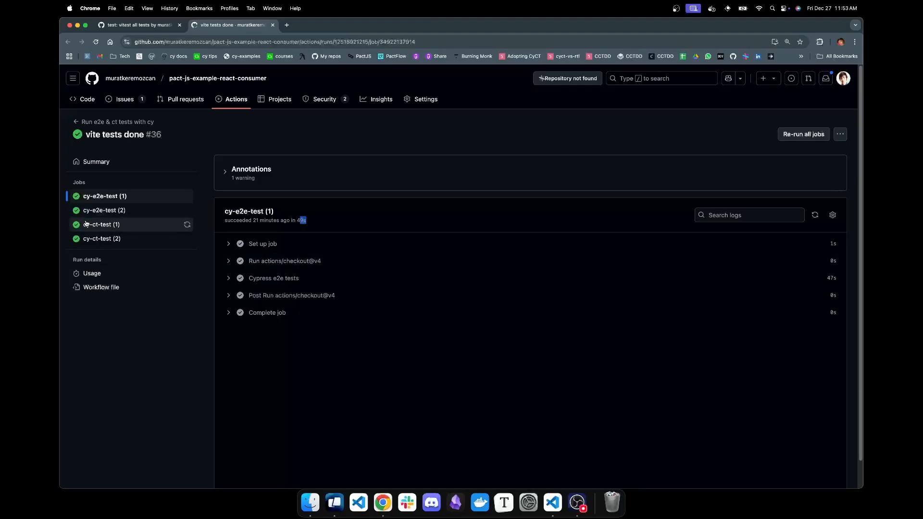
click(101, 225)
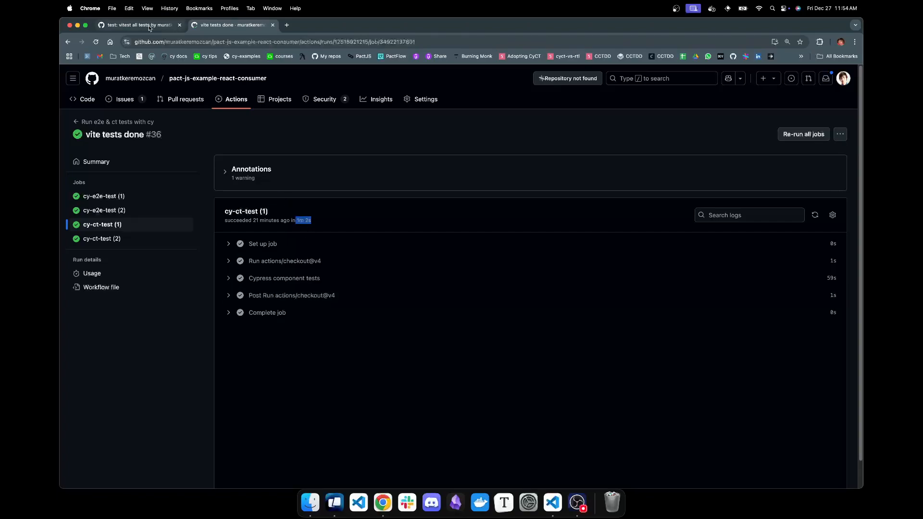
click(140, 24)
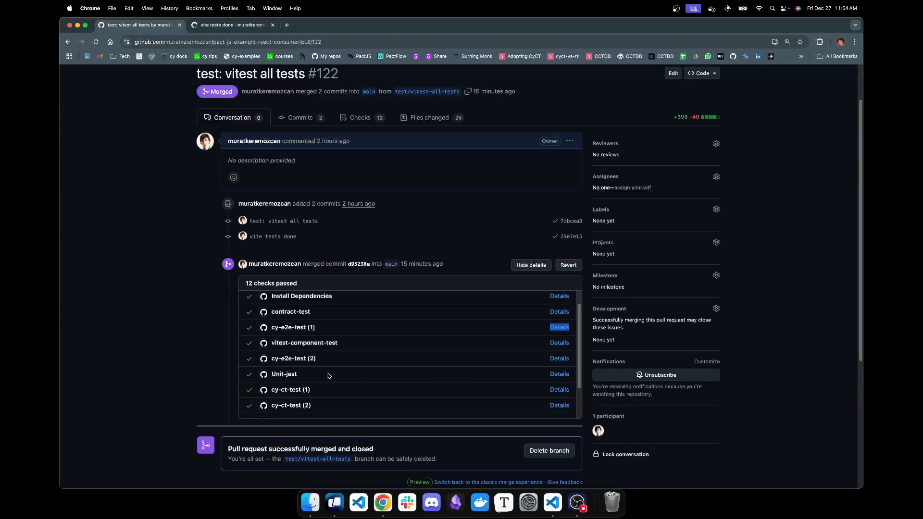
Step: Open the vitest-component-test job showing 45s, then return to the cy-ct-test job tab
scroll(down, 3)
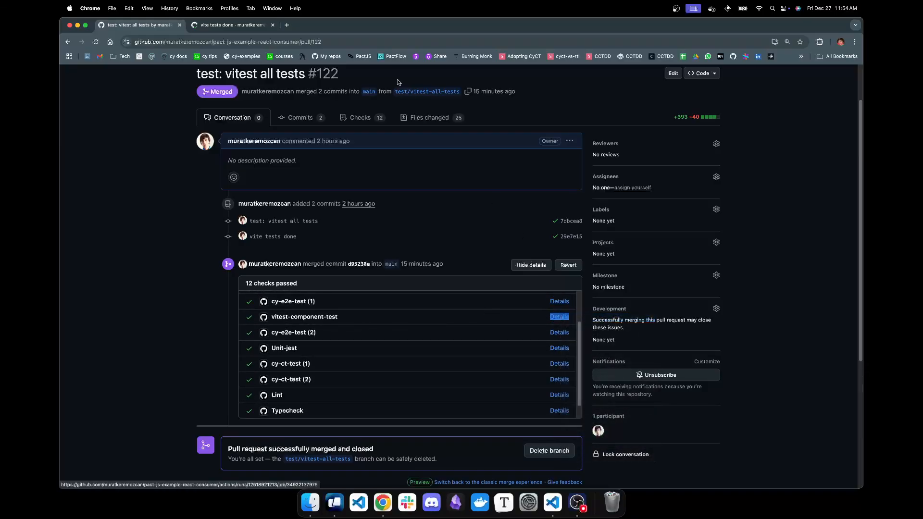
click(558, 317)
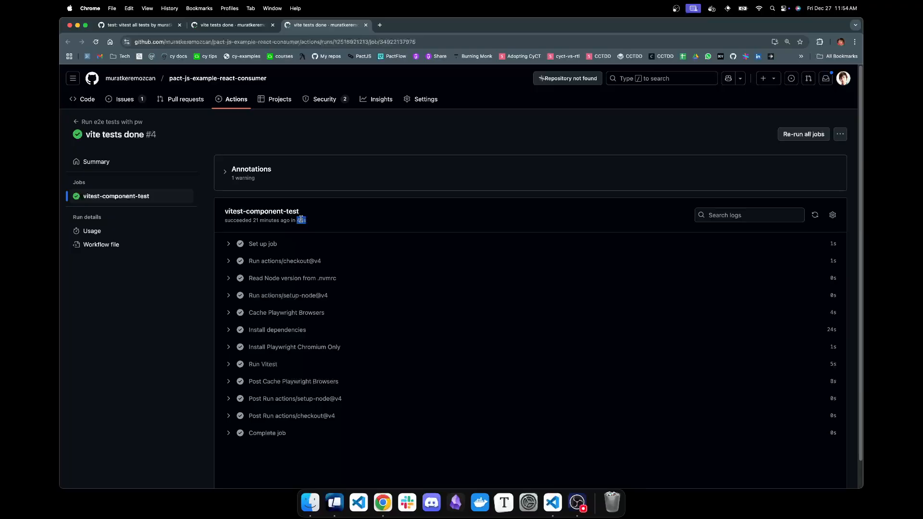
mouse_move(310, 335)
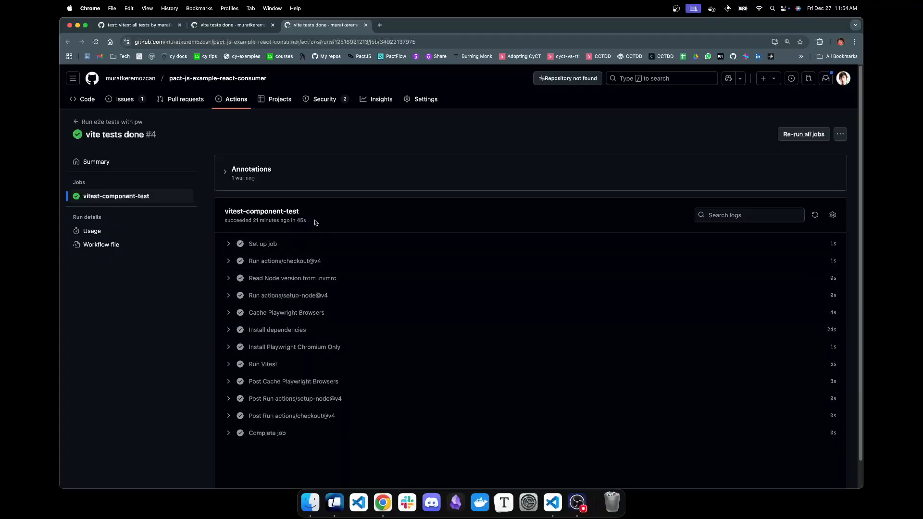
click(232, 25)
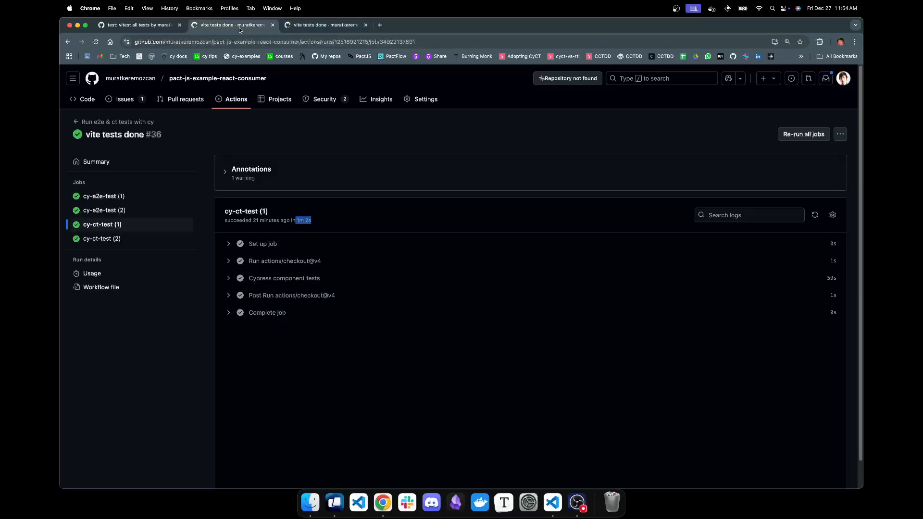
click(323, 24)
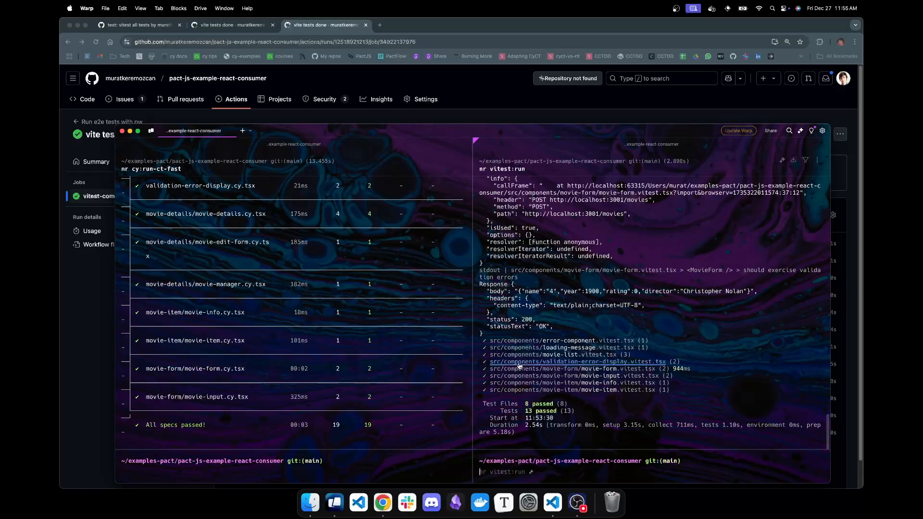
mouse_move(533, 336)
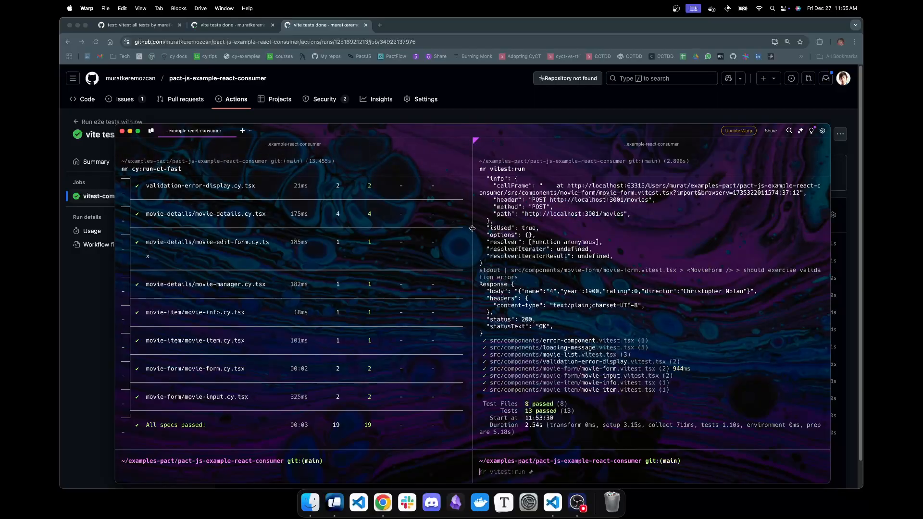
mouse_move(474, 231)
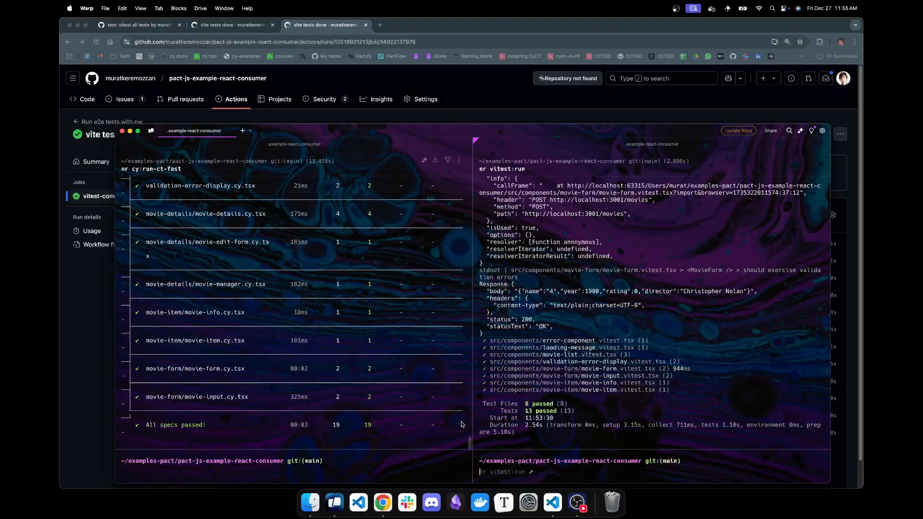
mouse_move(552, 503)
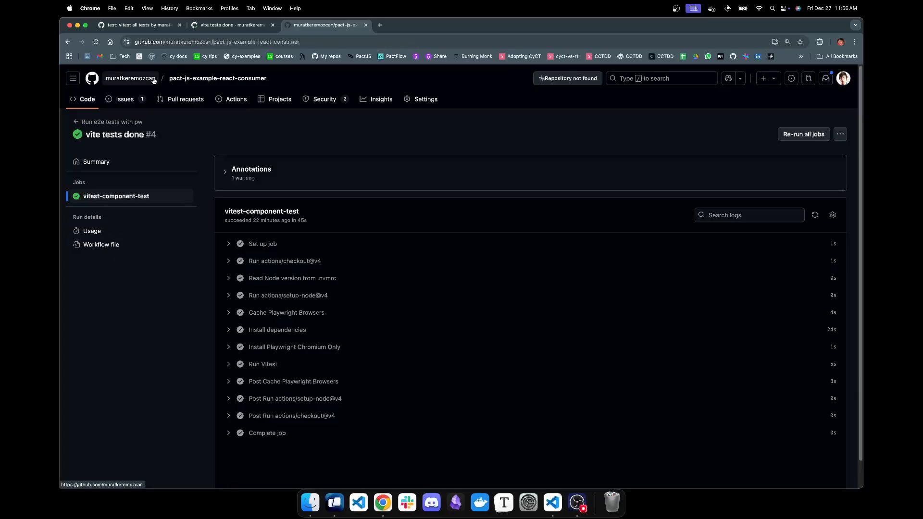
Step: Open the pact-js-example-react-consumer repo, view its pw folder, and return to the root file list
click(131, 78)
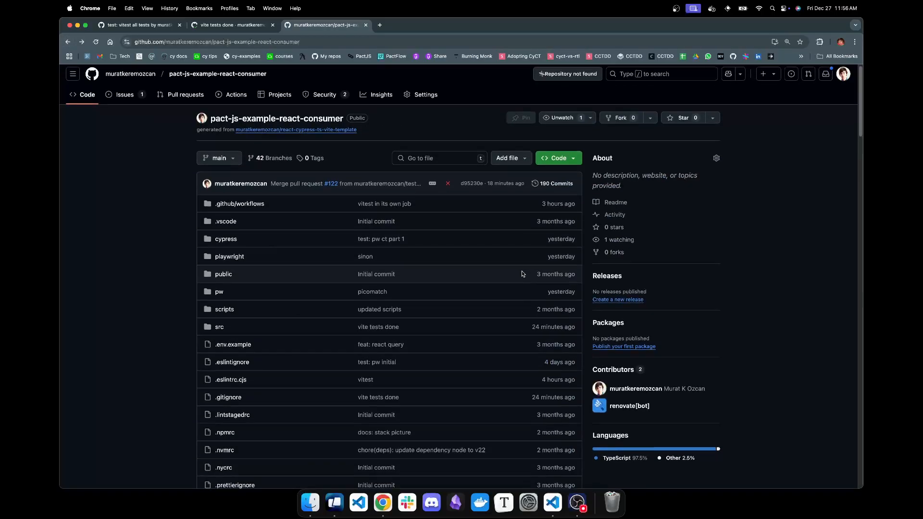
scroll(down, 3)
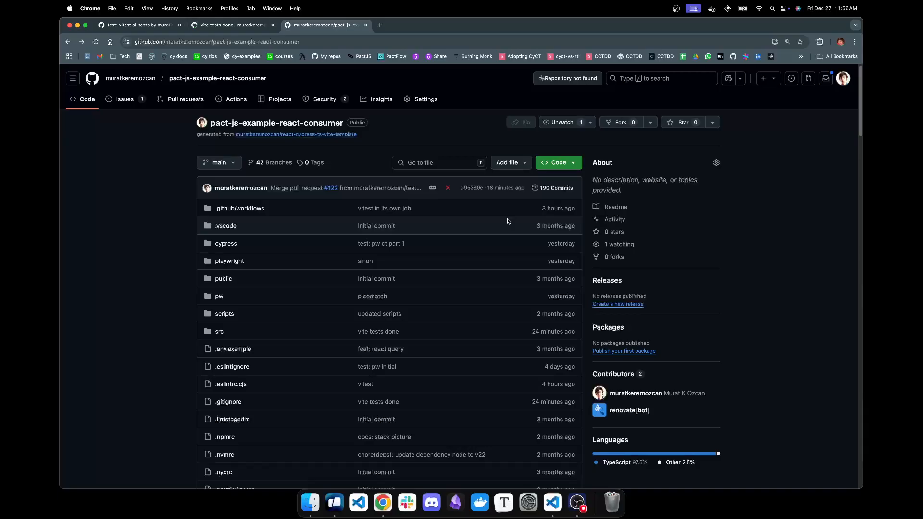
mouse_move(229, 261)
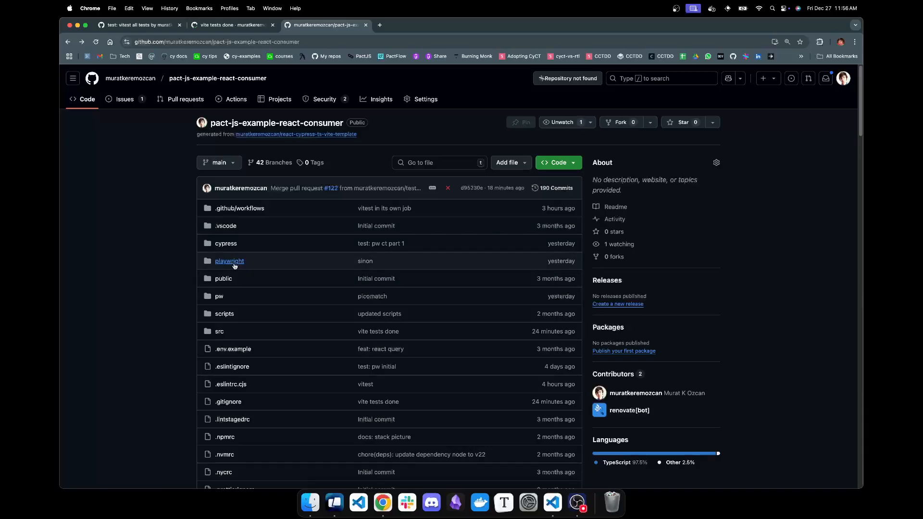
mouse_move(220, 296)
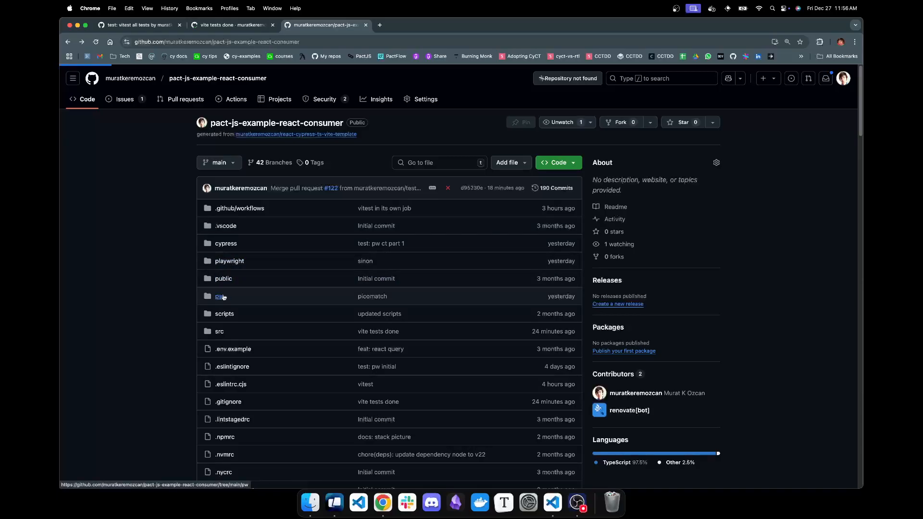
click(221, 296)
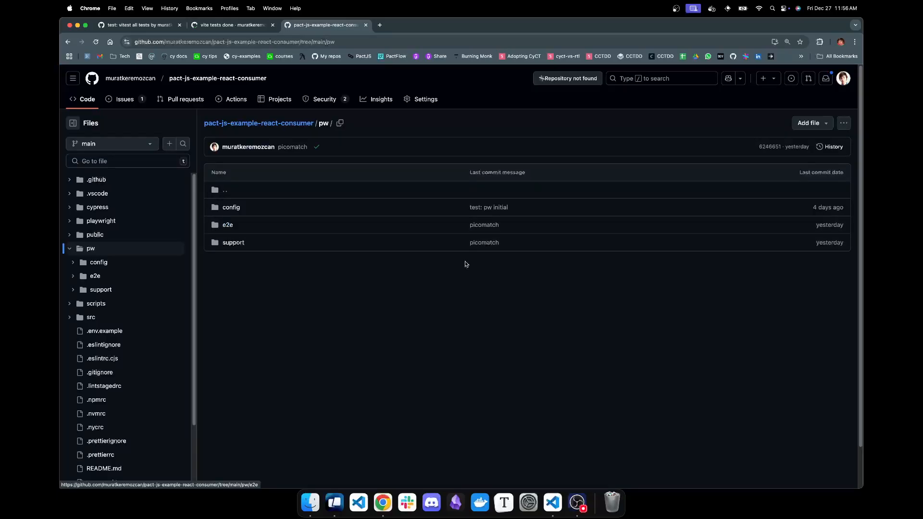
click(227, 225)
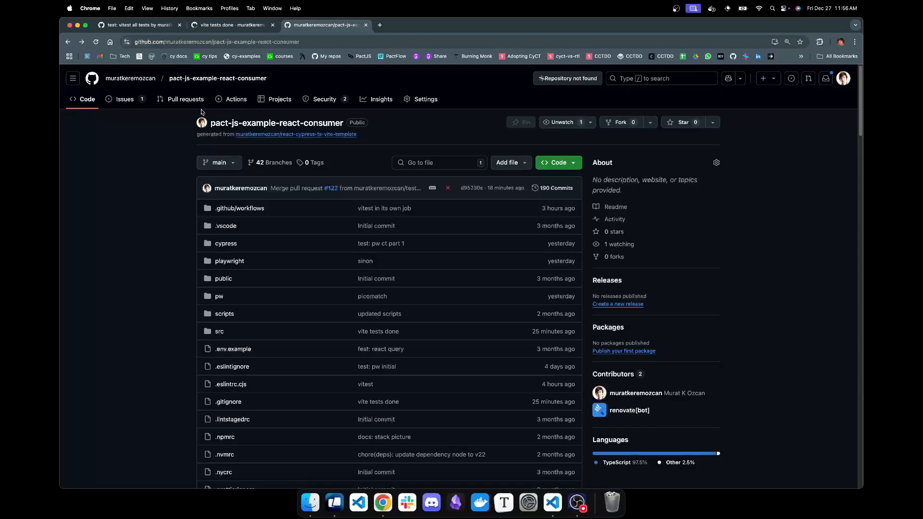
mouse_move(577, 37)
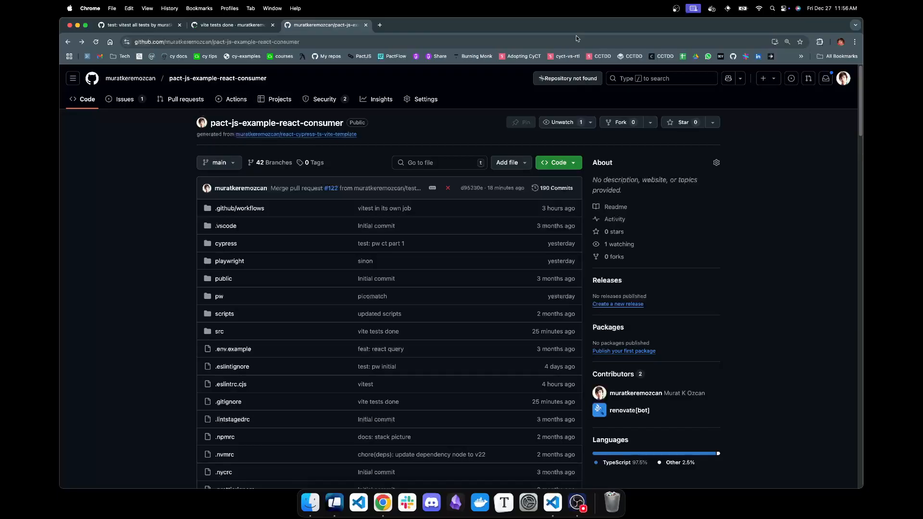